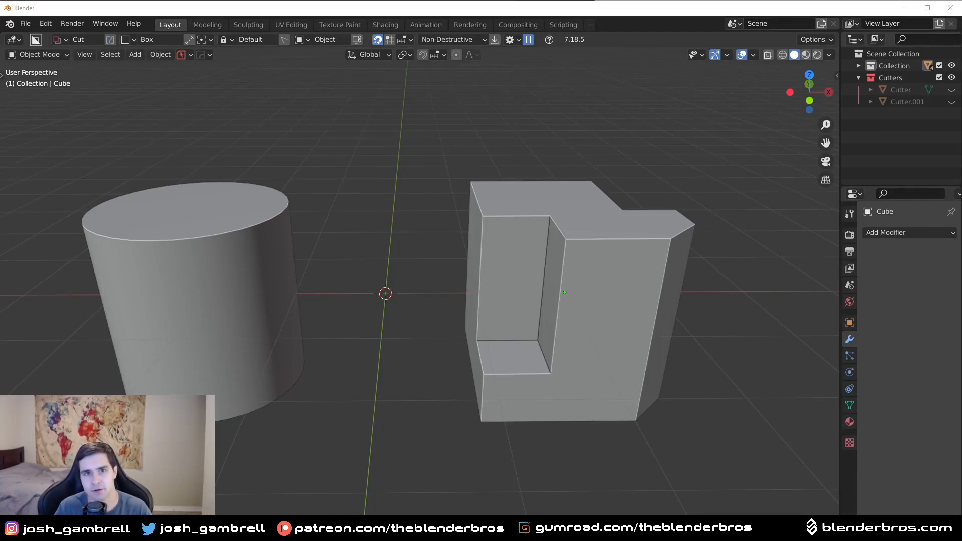
Step: Exit Edit Mode and select the cylinder beside the twisted stepped cube
scroll("down", 3)
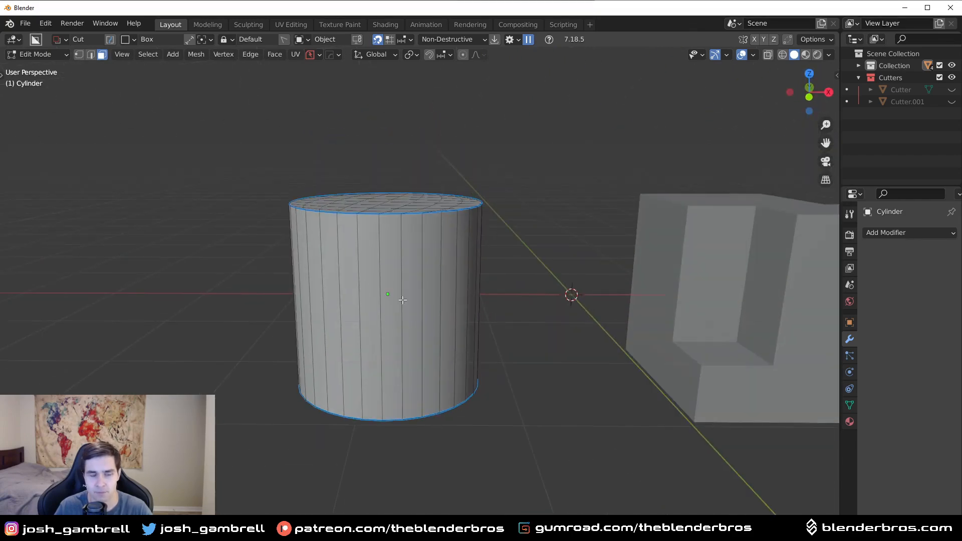
key("Tab")
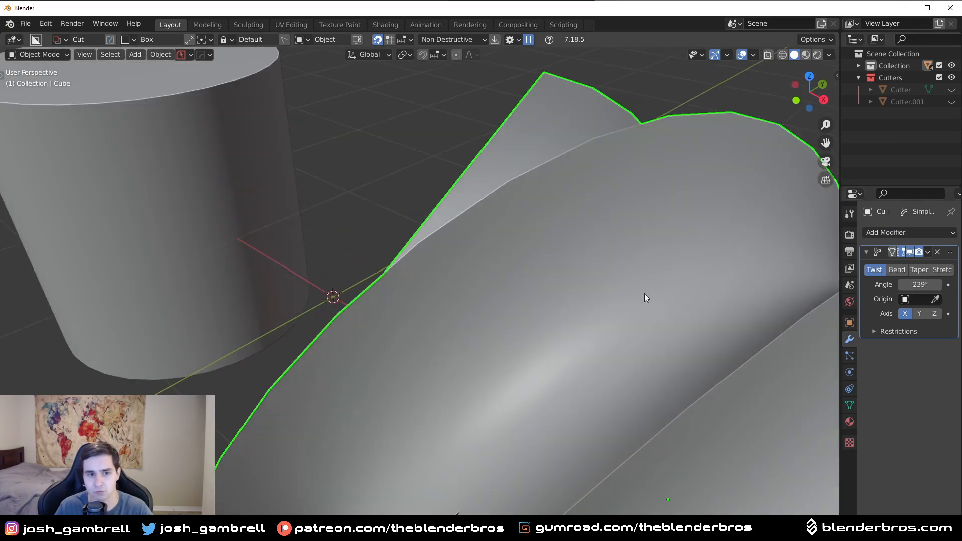
left_click(919, 284)
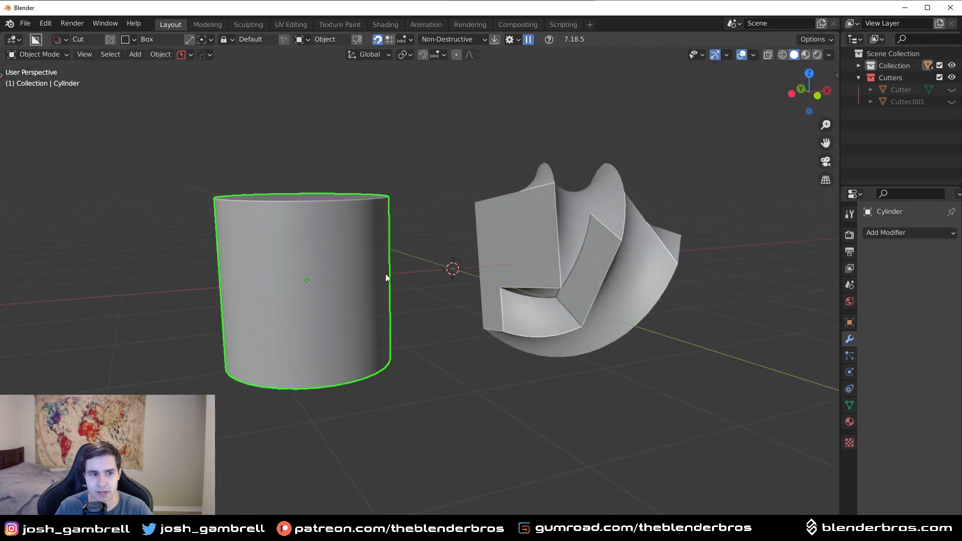
Step: Add a Simple Deform Twist to the cylinder, trying Y then settling on Z at 36.7°
left_click(891, 233)
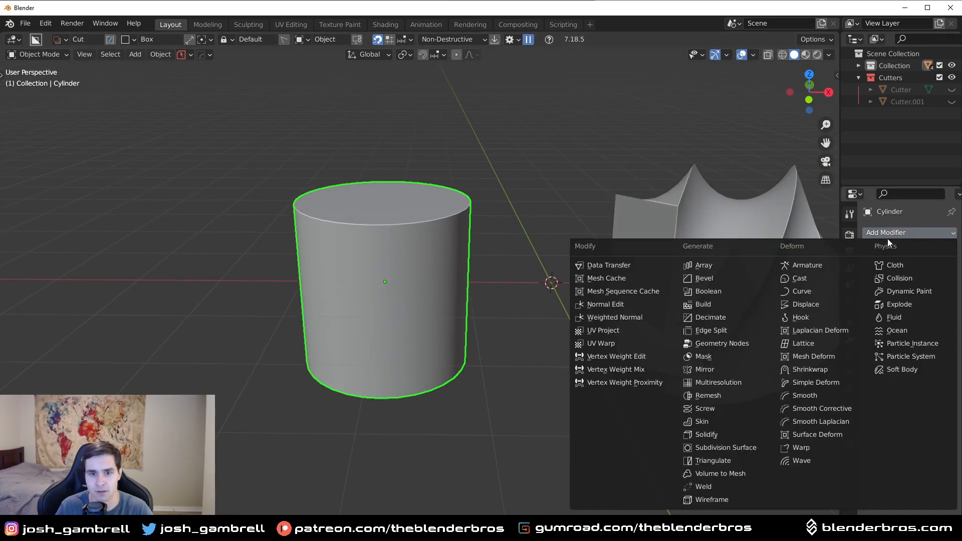
mouse_move(809, 382)
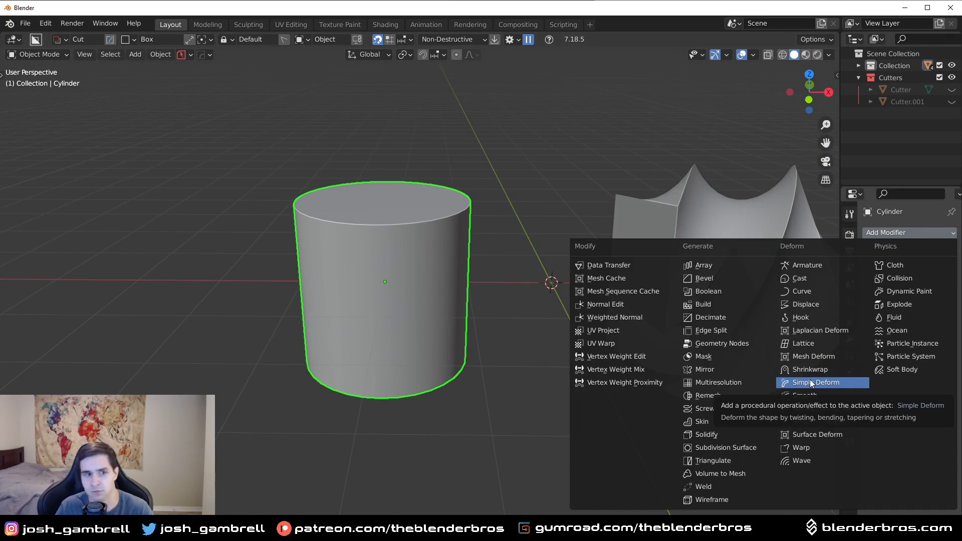
left_click(812, 382)
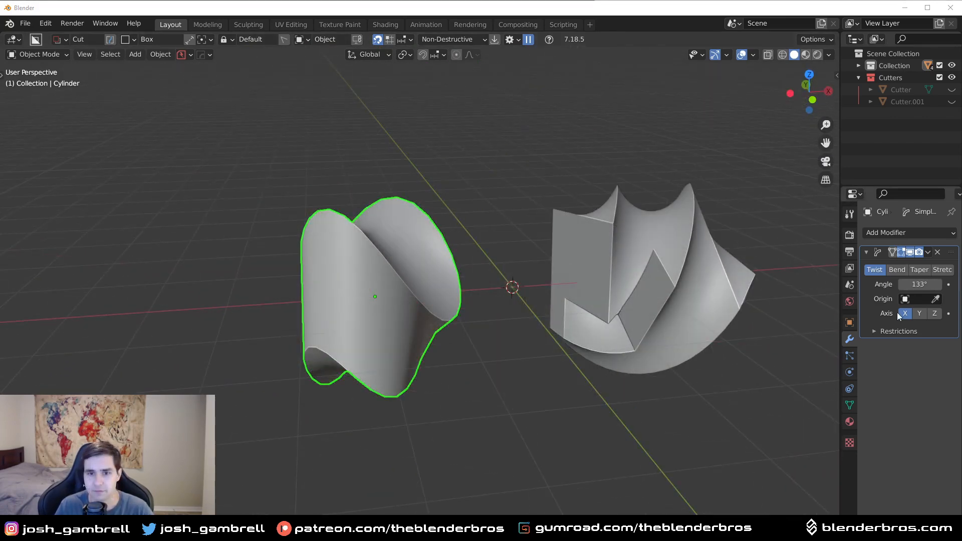
left_click(919, 314)
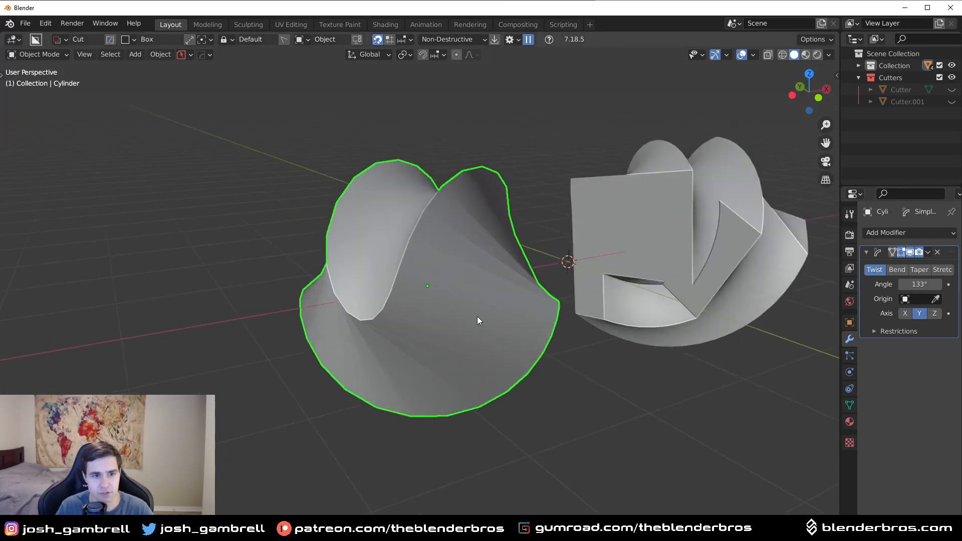
left_click(934, 313)
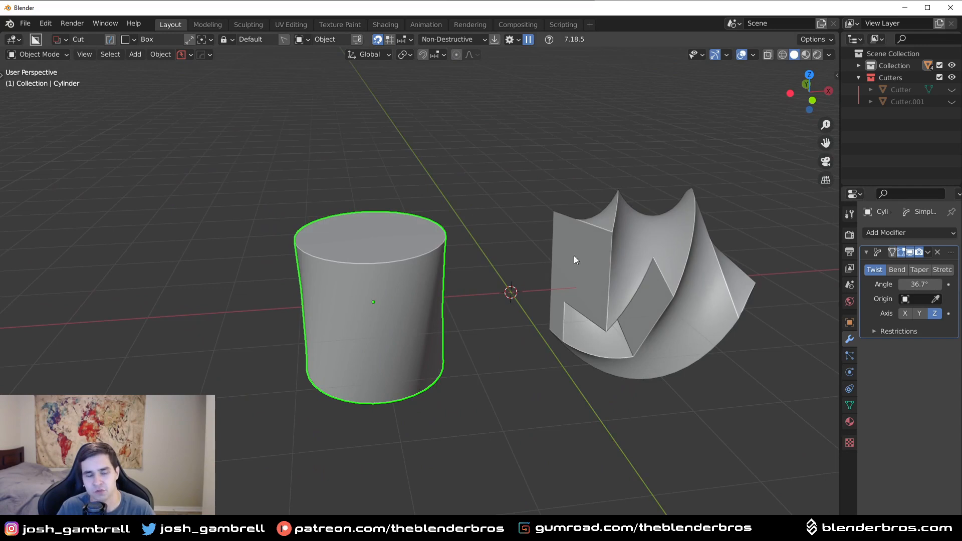
Step: Leave Edit Mode once the straightened cylinder has many horizontal edge loops
scroll("down", 3)
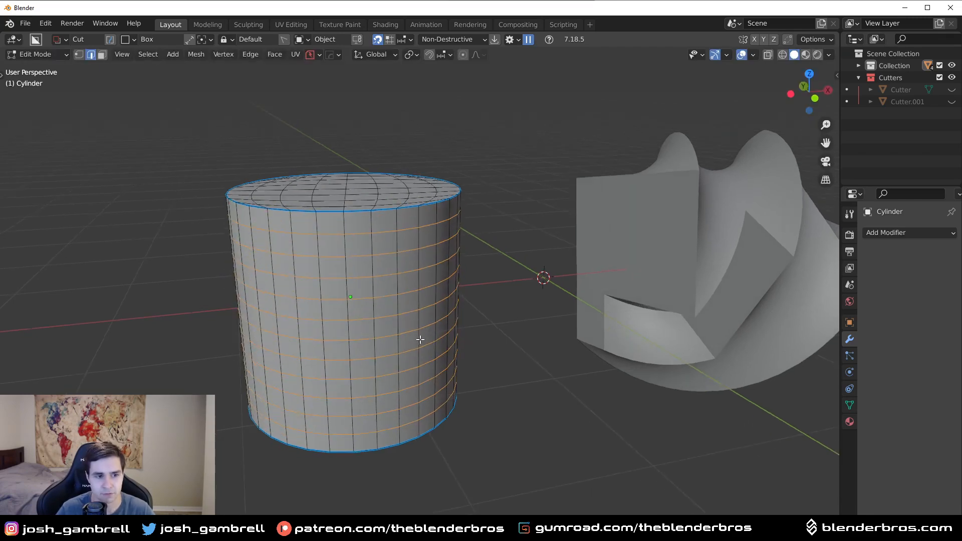
key("Tab")
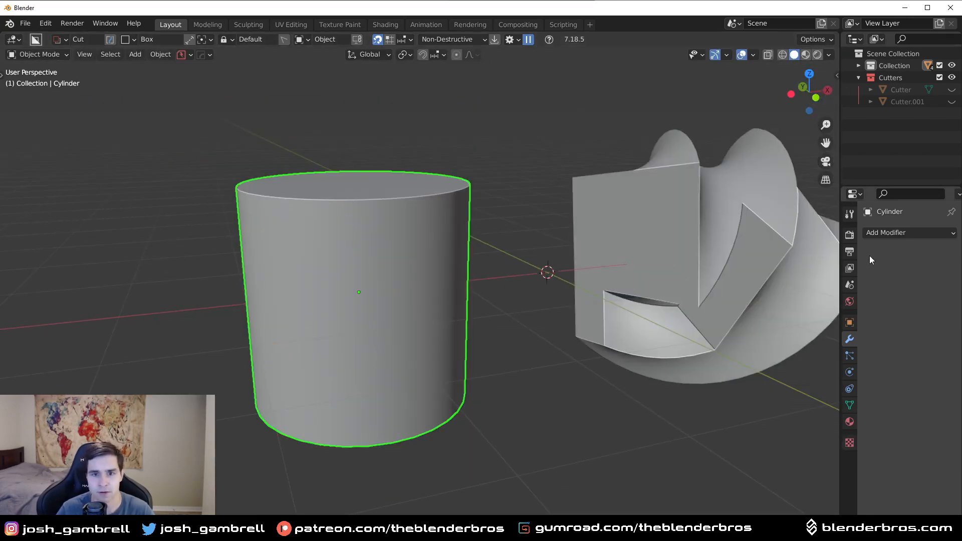
Step: Add a Simple Deform Twist modifier to the looped cylinder on Y at 174°
left_click(908, 232)
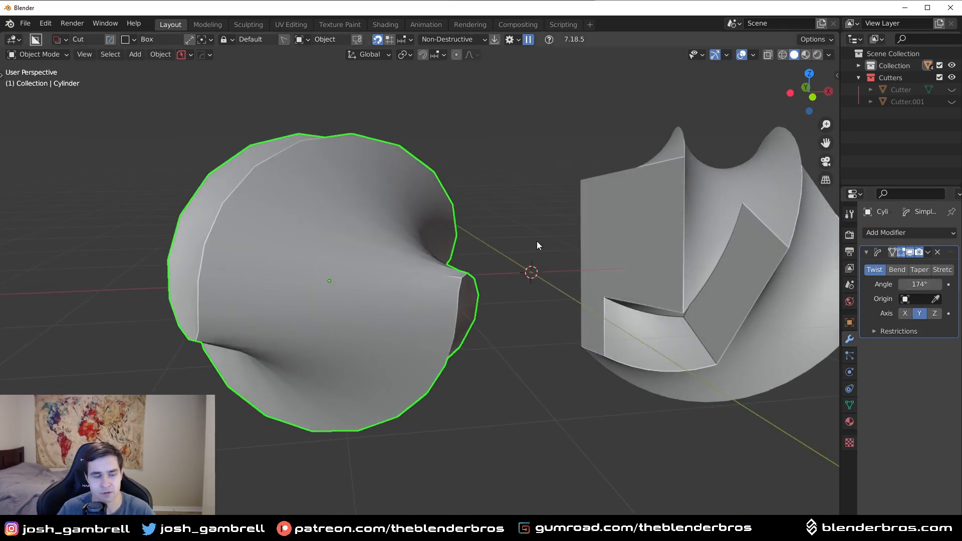
left_click(937, 252)
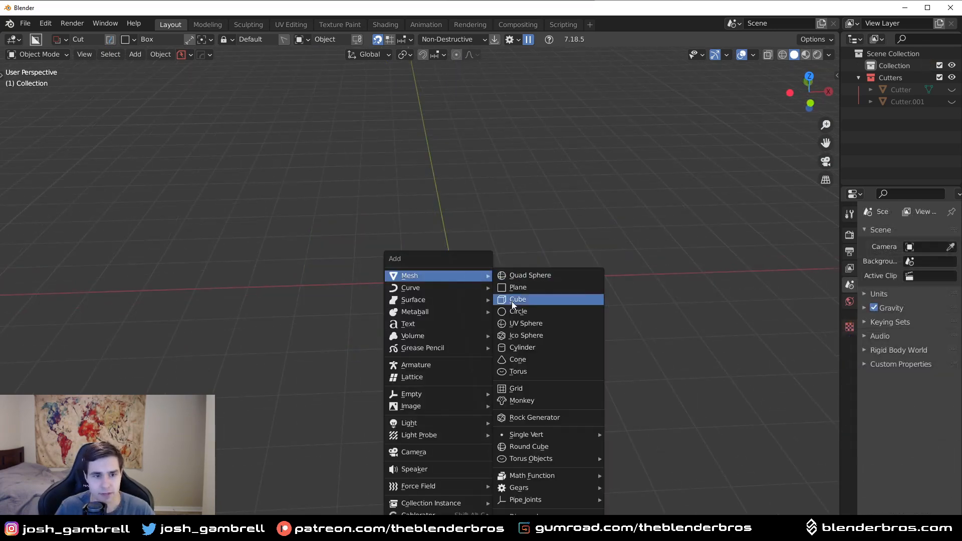
Step: Add a new cube and enter Edit Mode to view its boolean-cut ngon faces
left_click(517, 299)
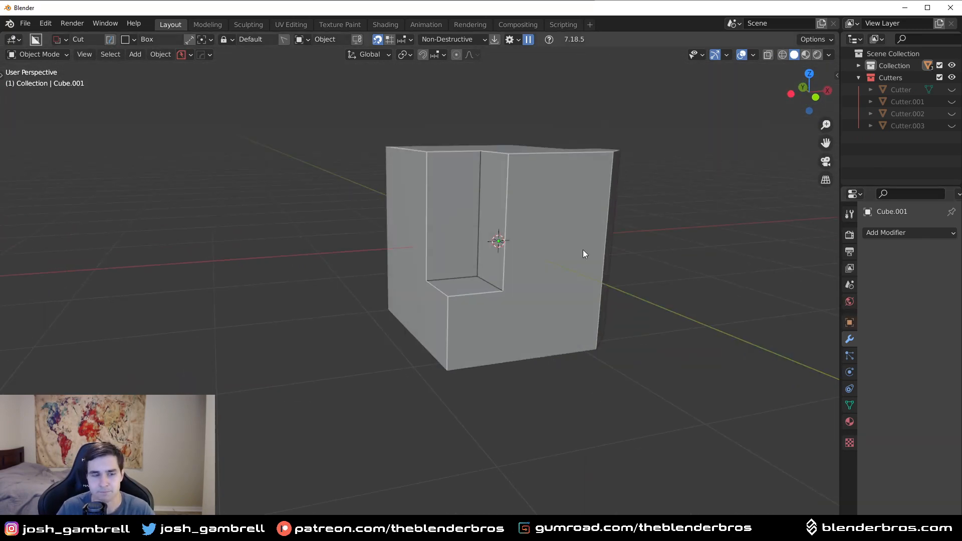
key("Tab")
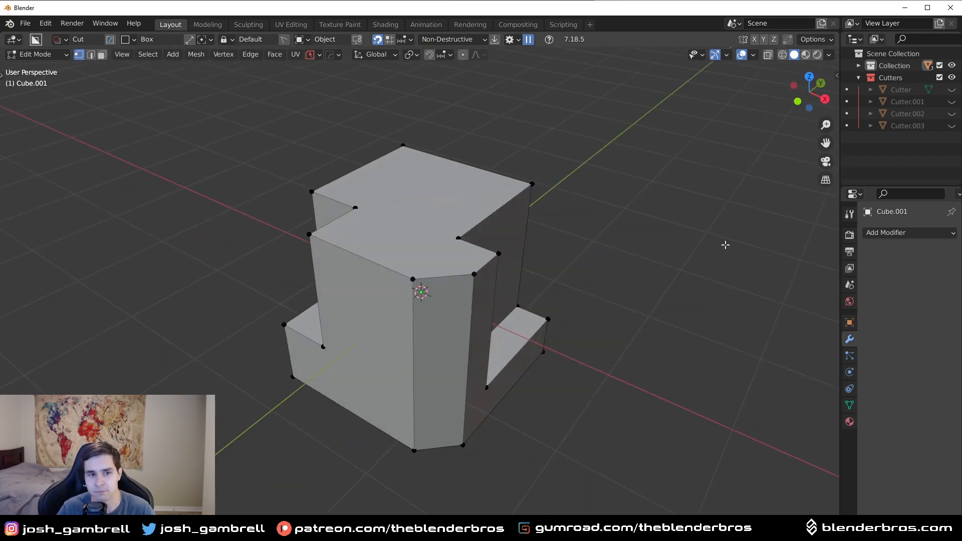
left_click(885, 232)
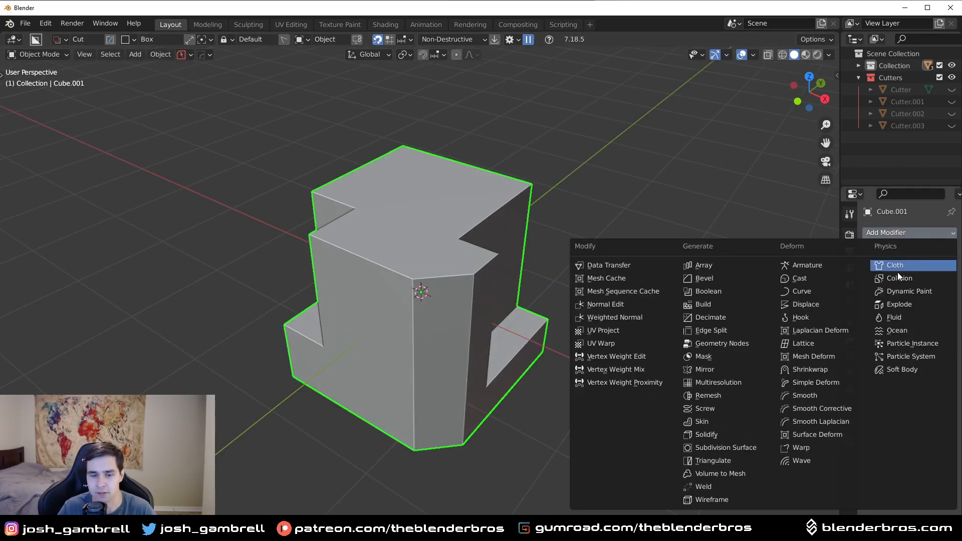
left_click(814, 382)
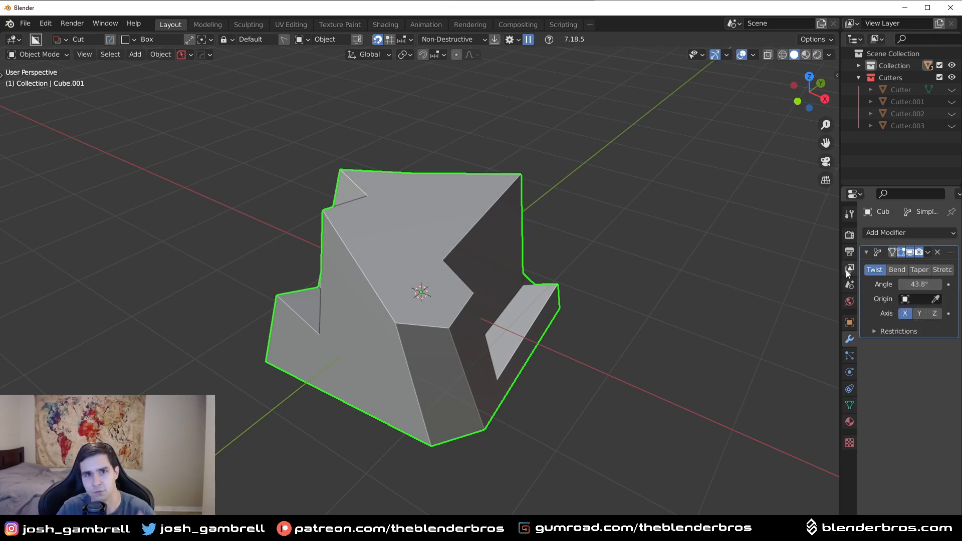
mouse_move(617, 323)
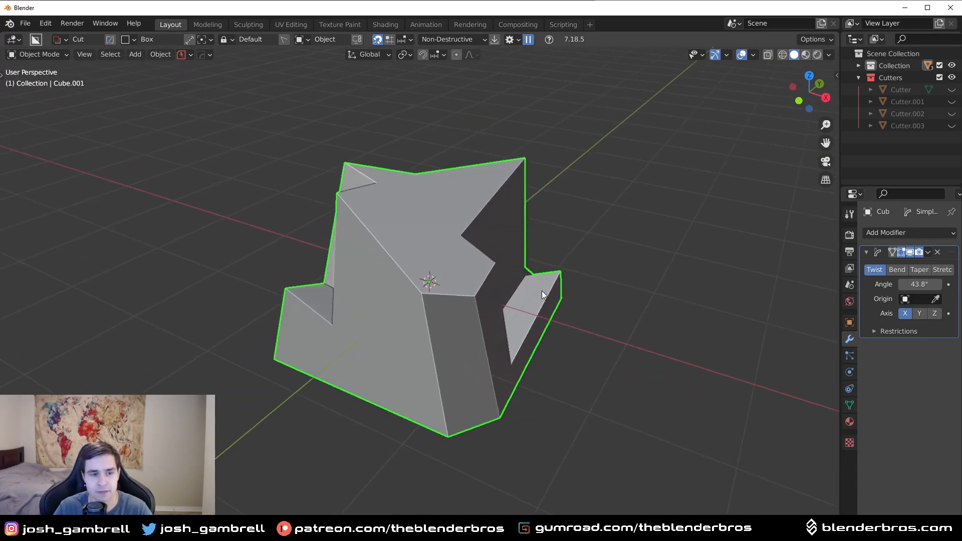
key("Tab")
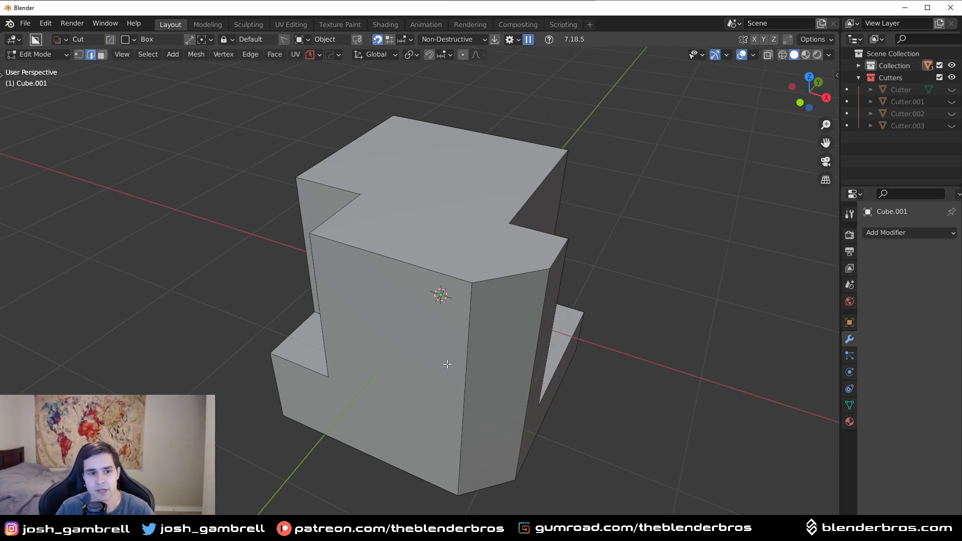
Step: Dice the stepped cube into a dense grid with HOps Knife Project and confirm
key("Tab")
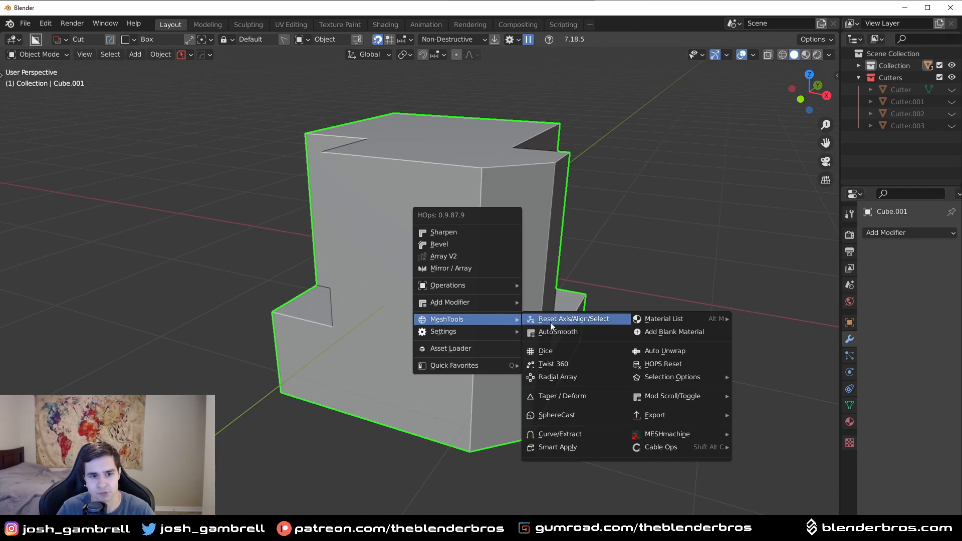
mouse_move(546, 350)
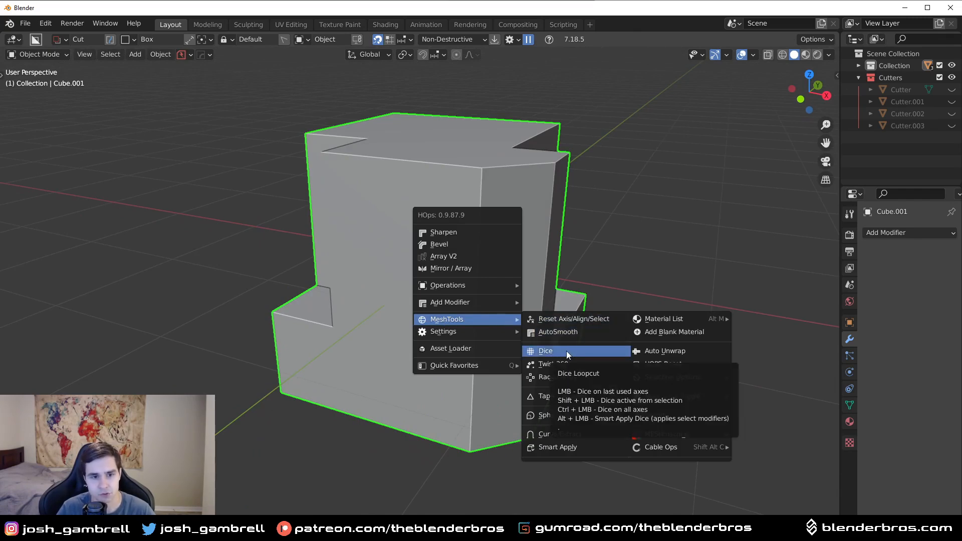
left_click(545, 350)
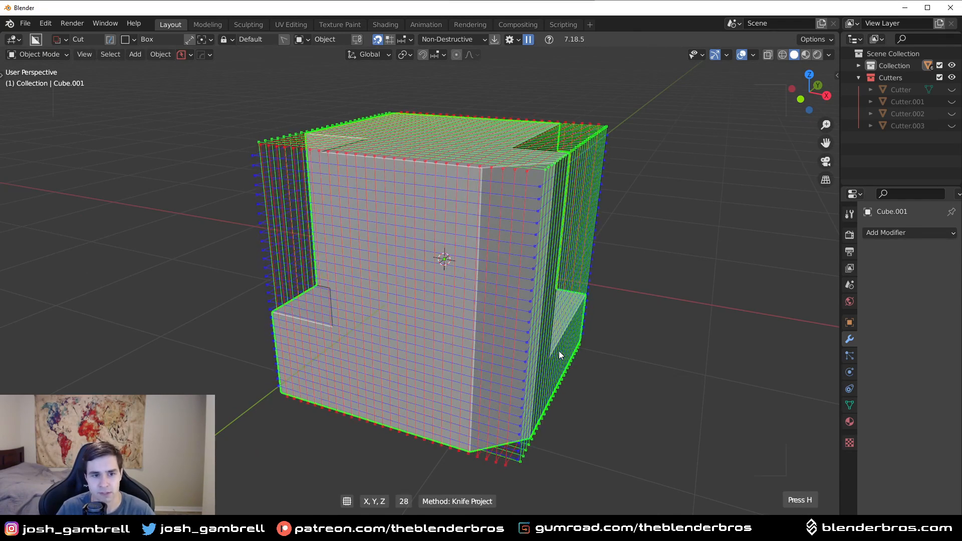
key("Tab")
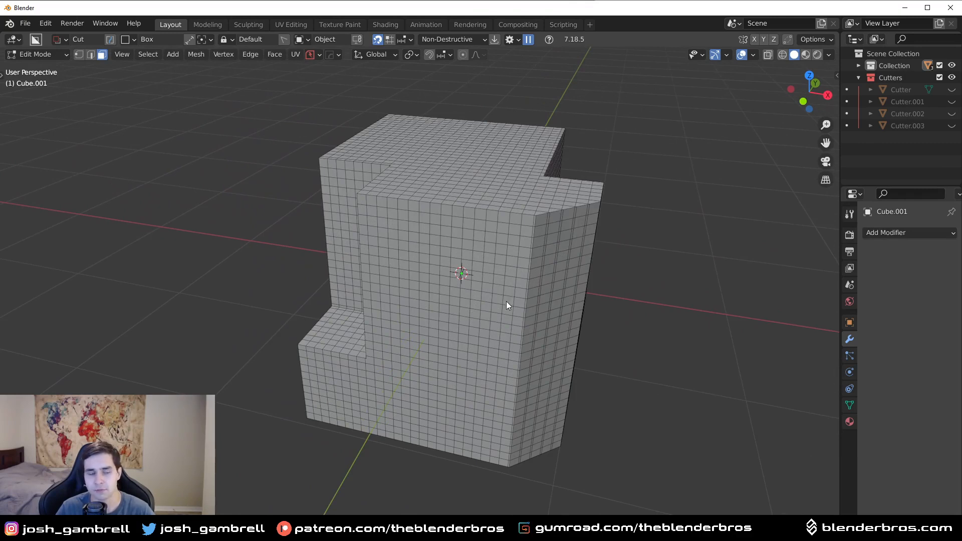
Step: Add a Simple Deform Twist at 181° on X to the diced cube and inspect its grid
left_click(908, 232)
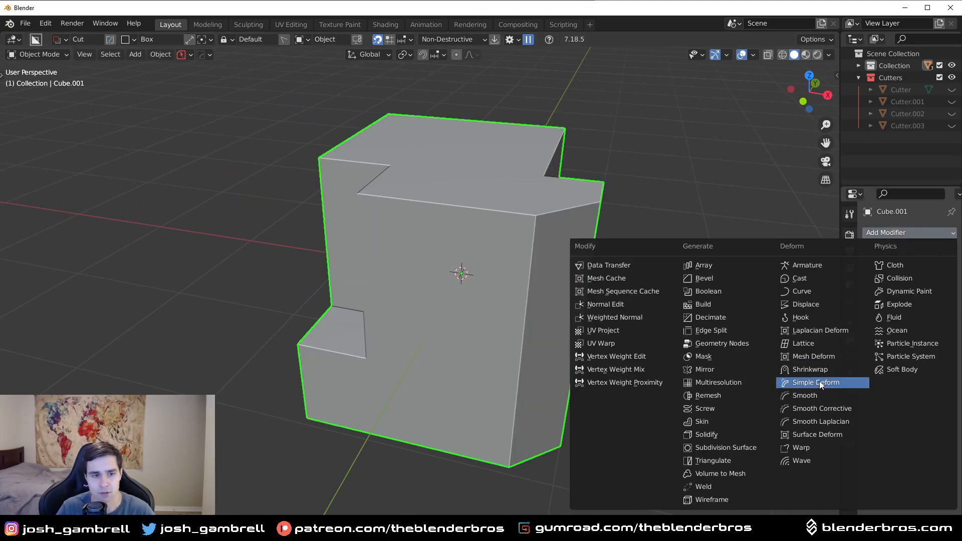
left_click(814, 382)
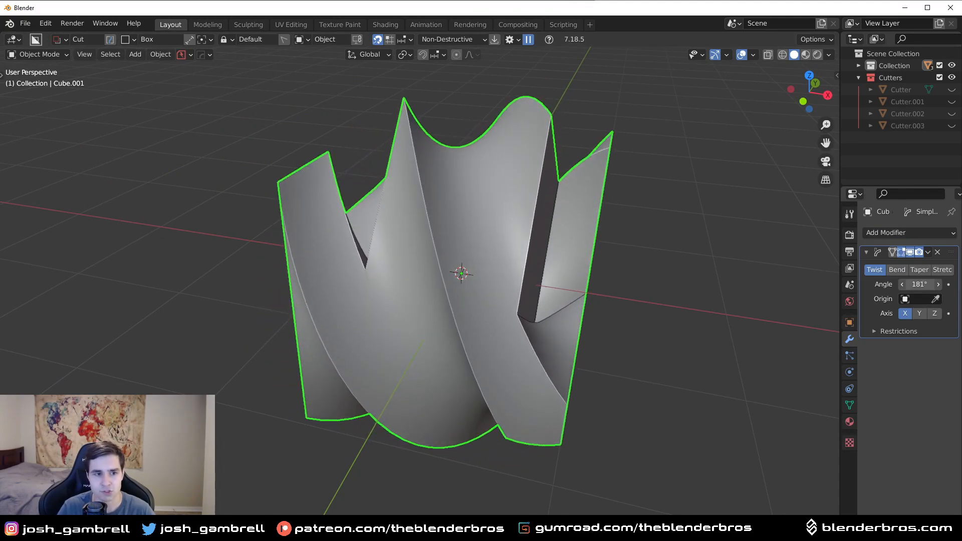
key("Tab")
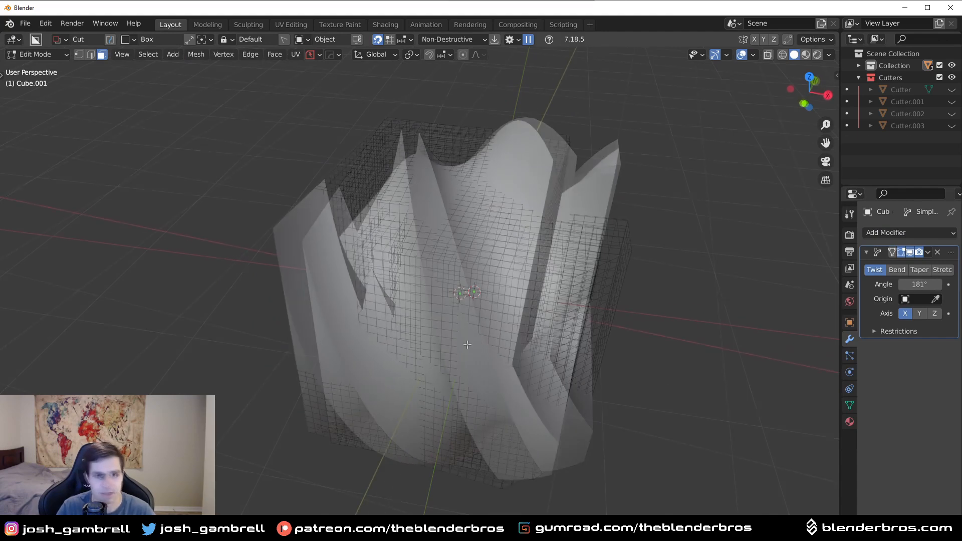
key("Tab")
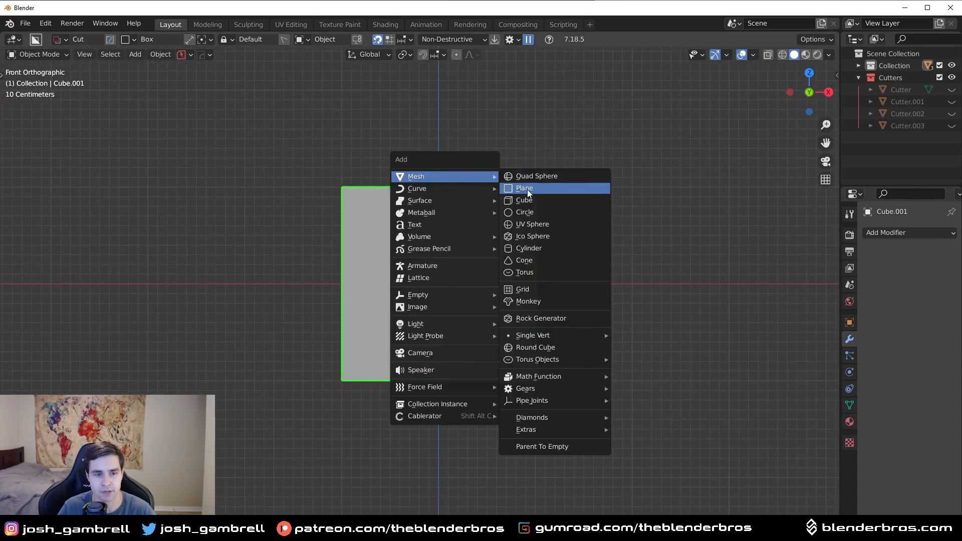
Step: Add a plane and delete only its faces, keeping its grid edges
left_click(524, 188)
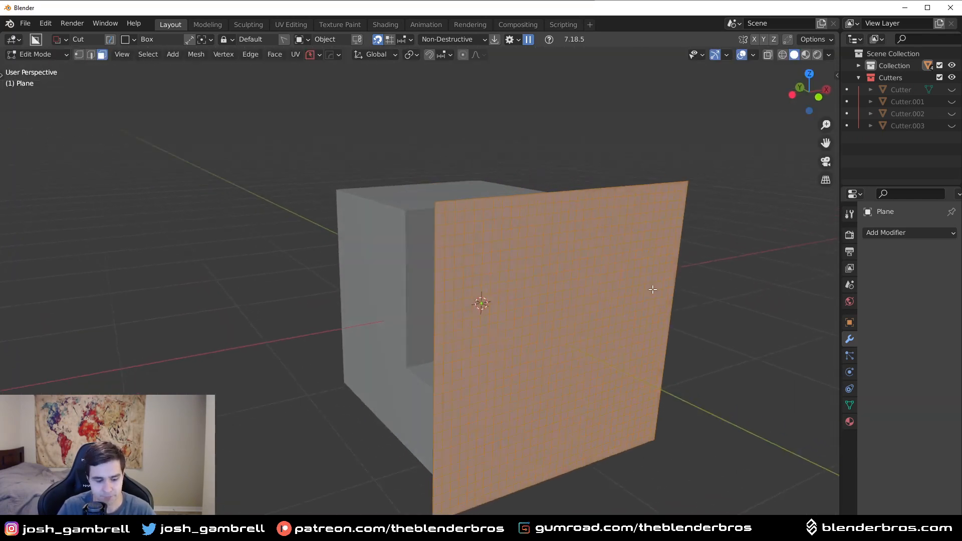
key("x")
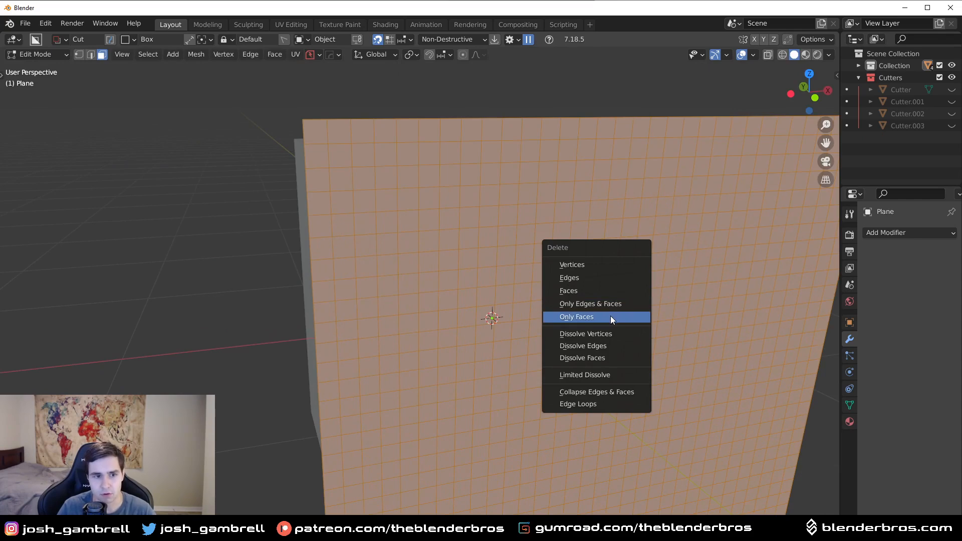
left_click(576, 316)
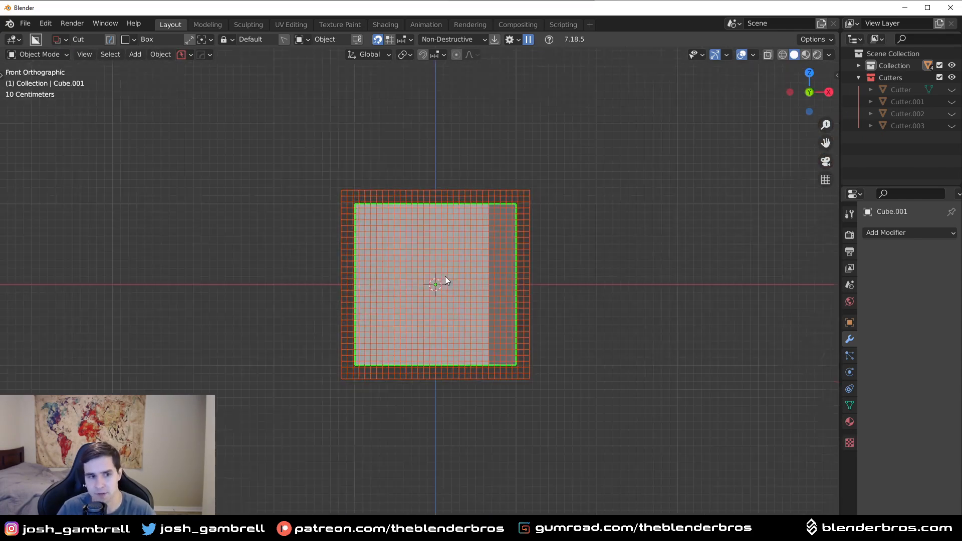
Step: Knife Project the grid plane onto Cube.001's front and return to Object Mode
key("Tab")
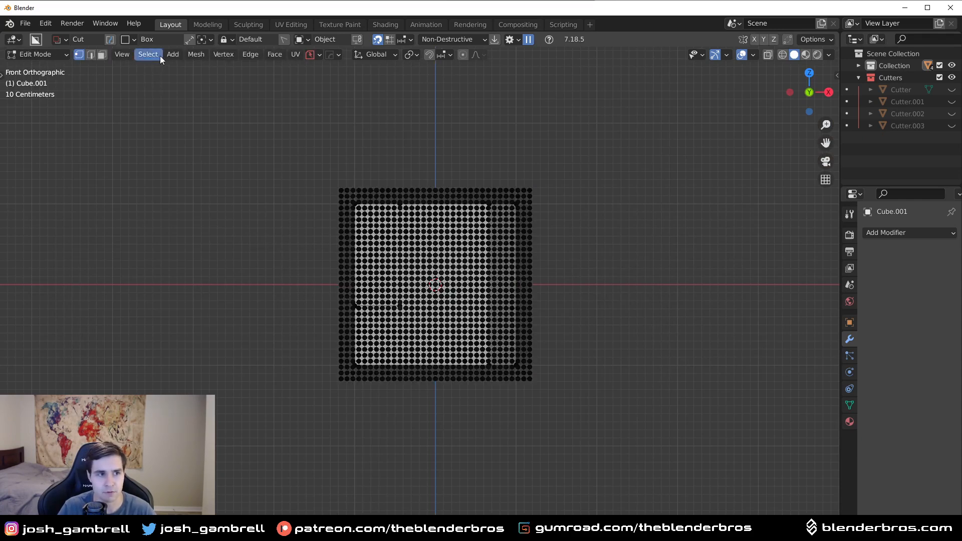
left_click(196, 54)
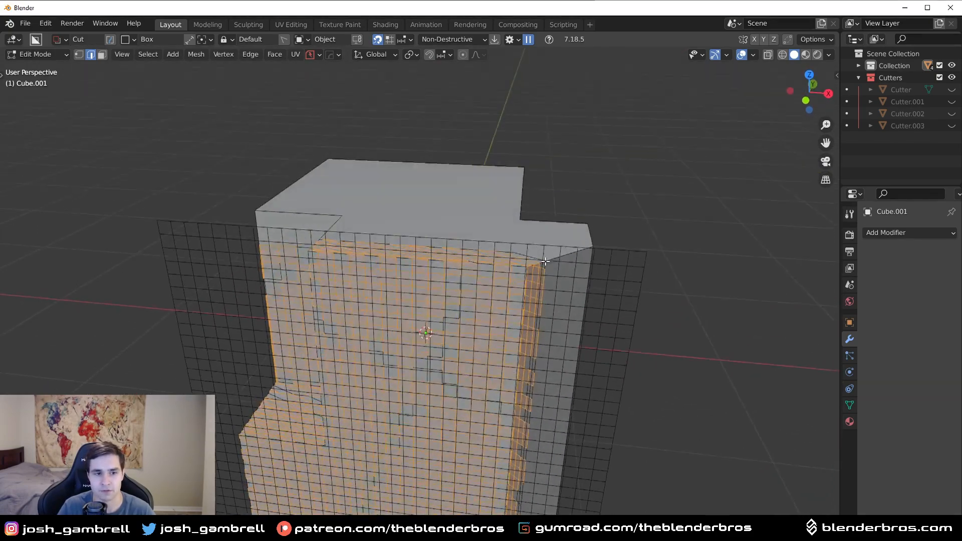
key("Tab")
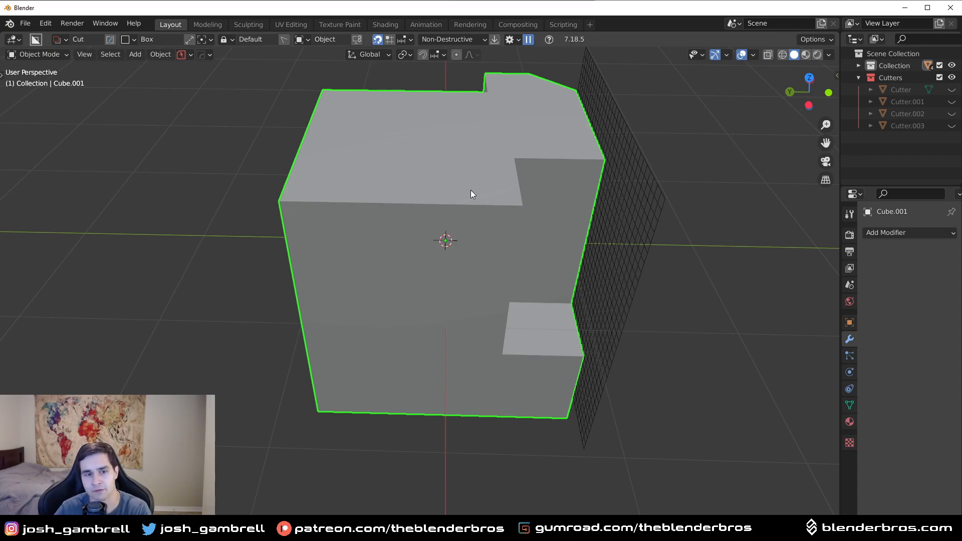
mouse_move(461, 206)
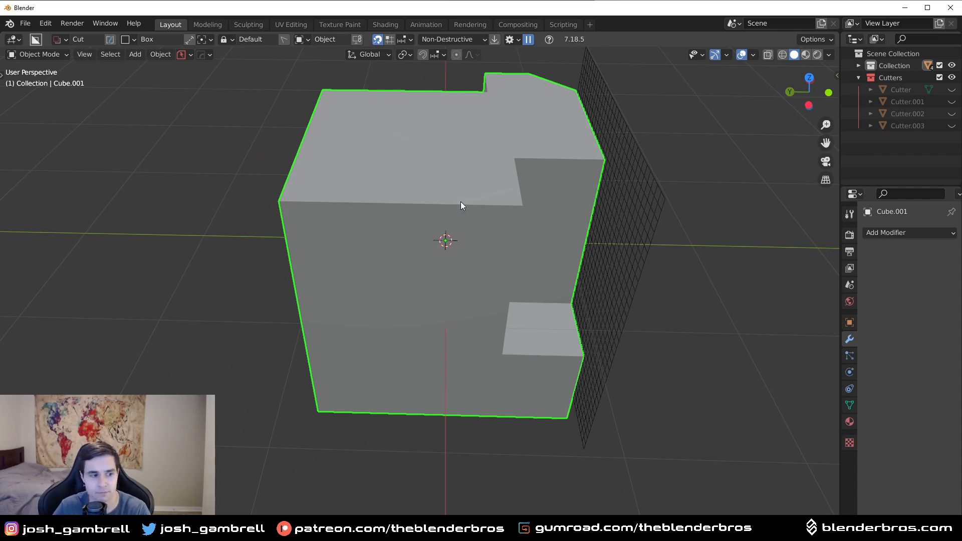
Step: Duplicate the stepped cube as Cube.002 and toggle Edit Mode on each to compare wireframes
key("Tab")
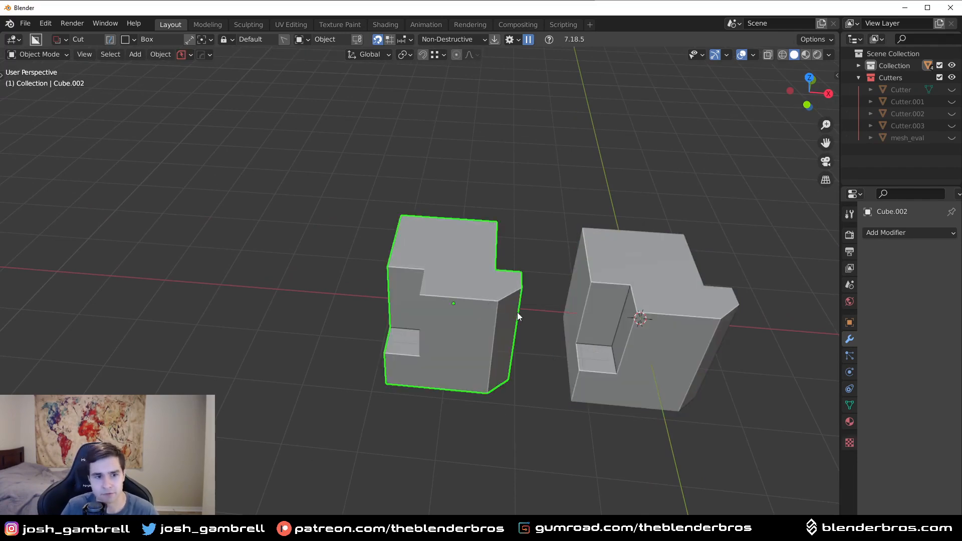
key("Tab")
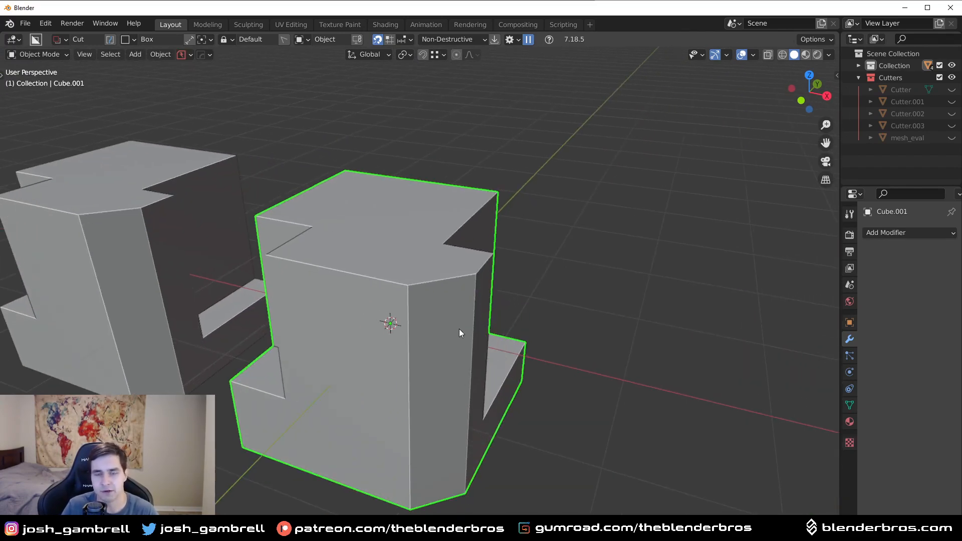
key("Tab")
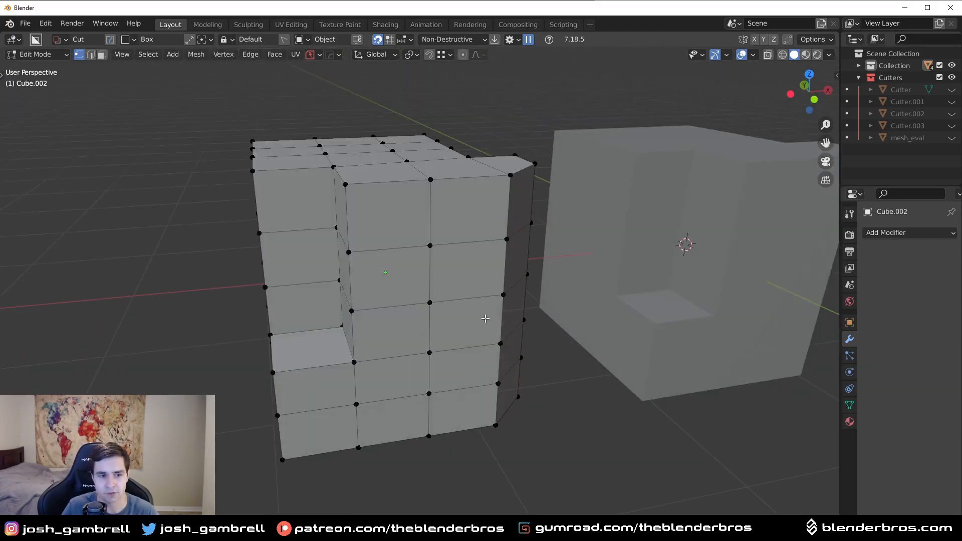
key("a")
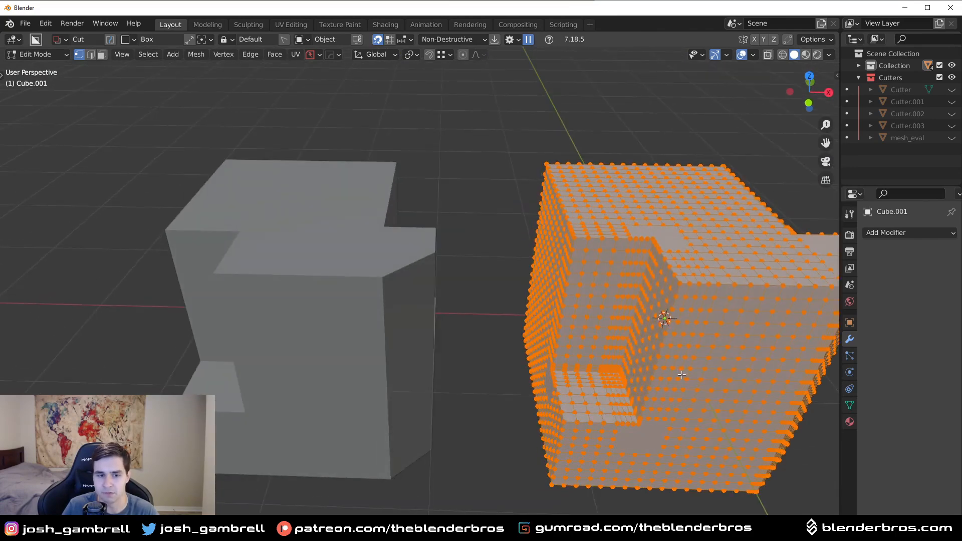
key("Tab")
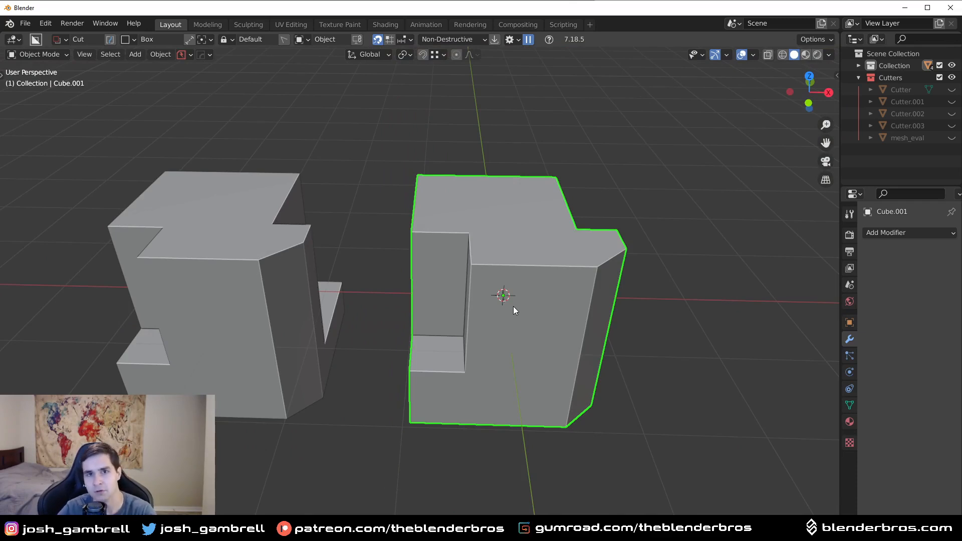
mouse_move(443, 384)
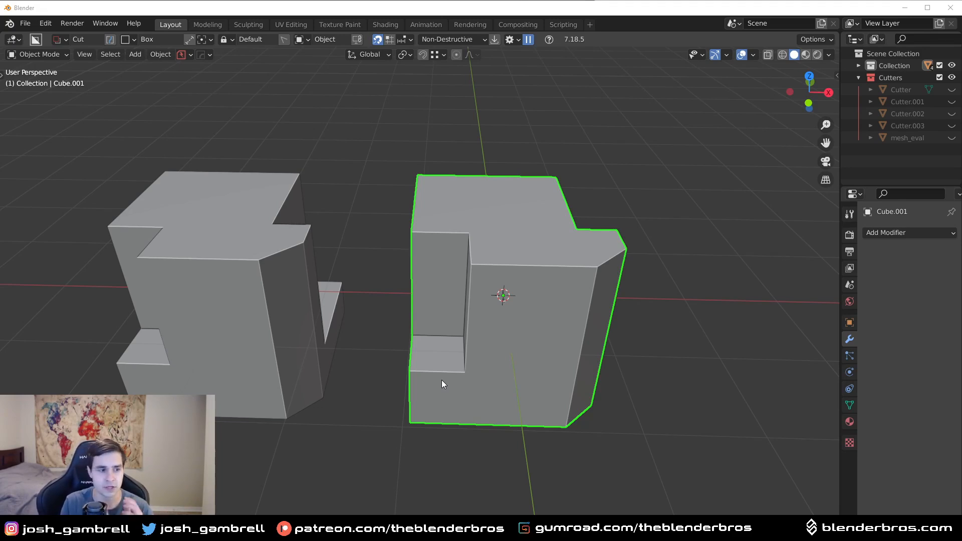
mouse_move(606, 316)
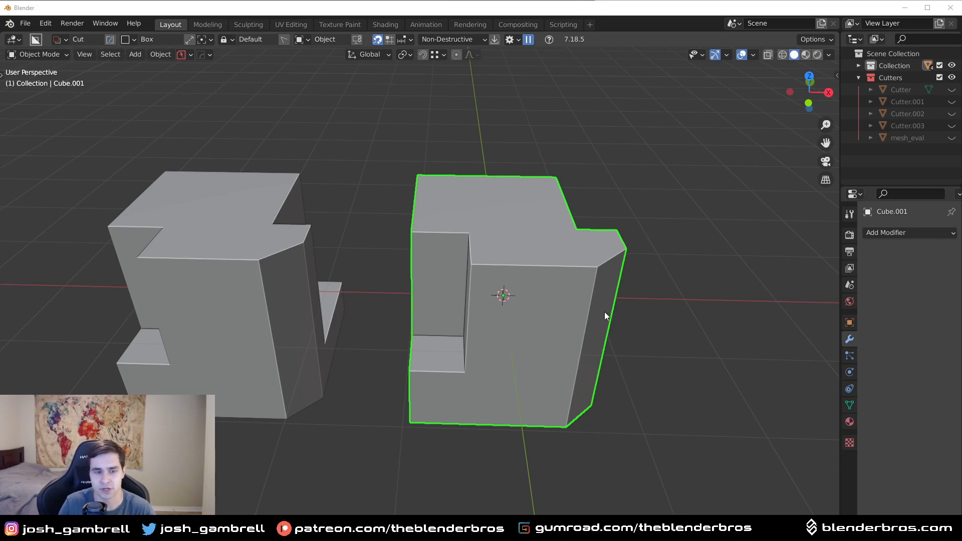
Step: Enter Edit Mode on Cube.001 to display its dense vertex grid
key("Tab")
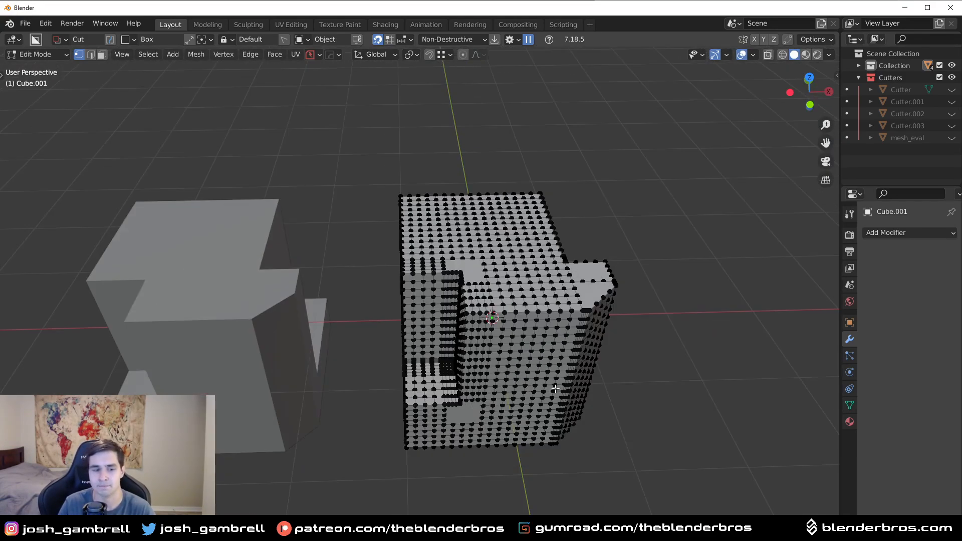
Step: Inspect Cube.002's grid, then add a Simple Deform Twist to Cube.002 and Cube.001
key("Tab")
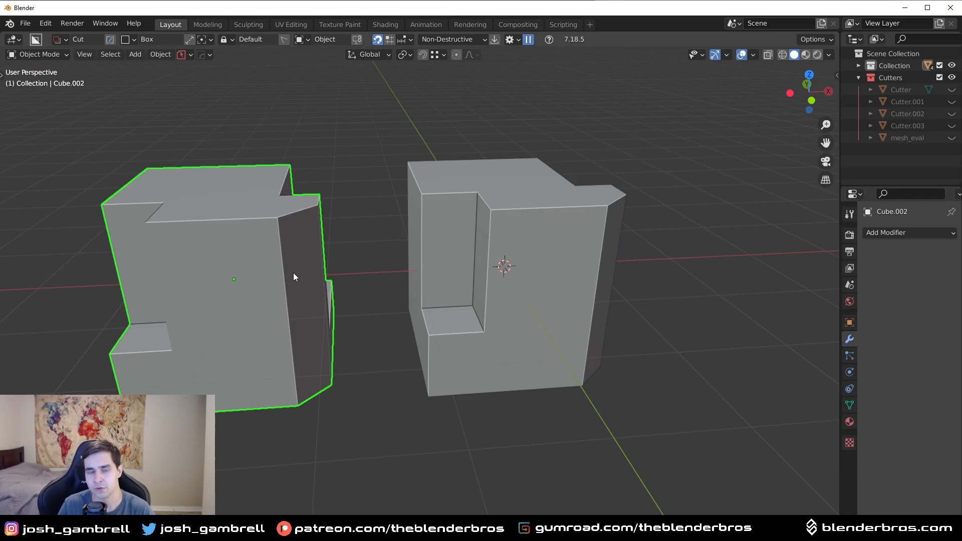
key("Tab")
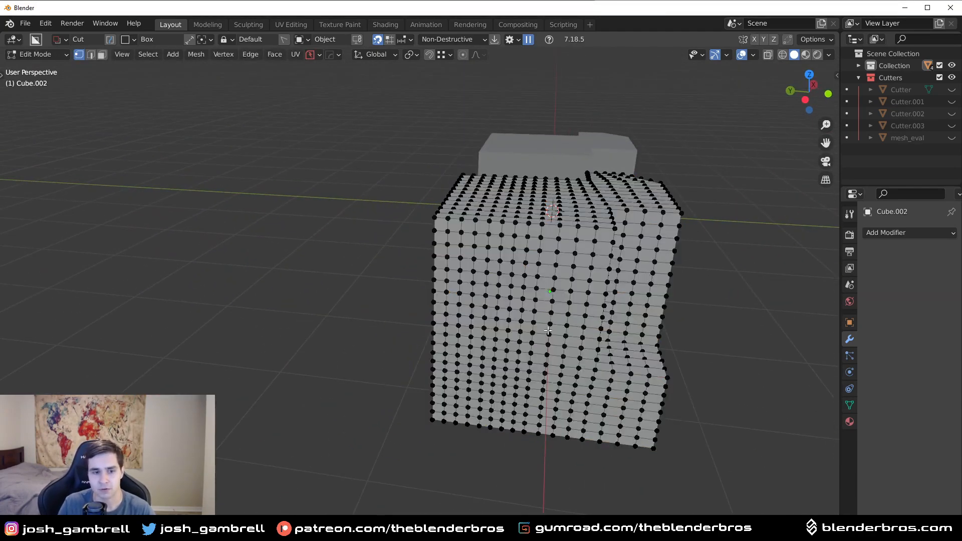
left_click(908, 232)
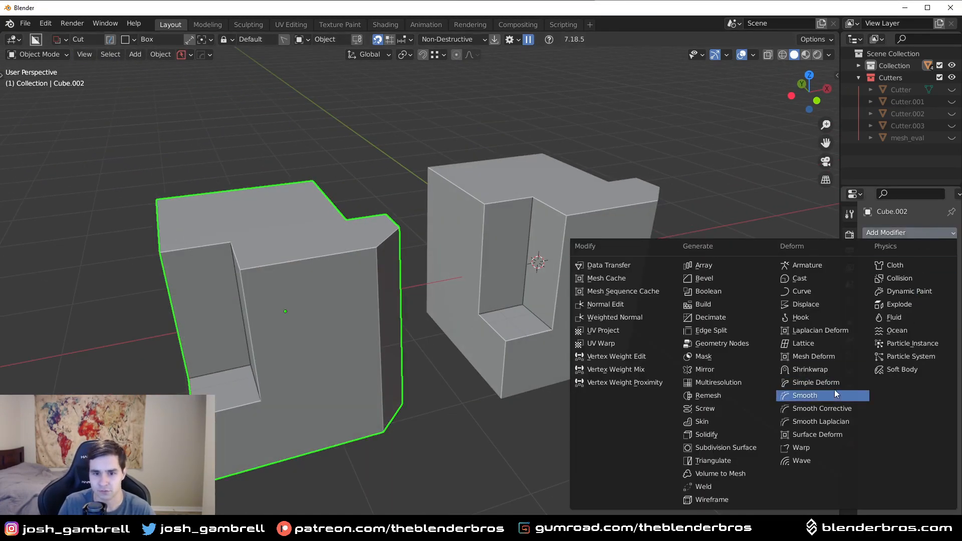
left_click(814, 382)
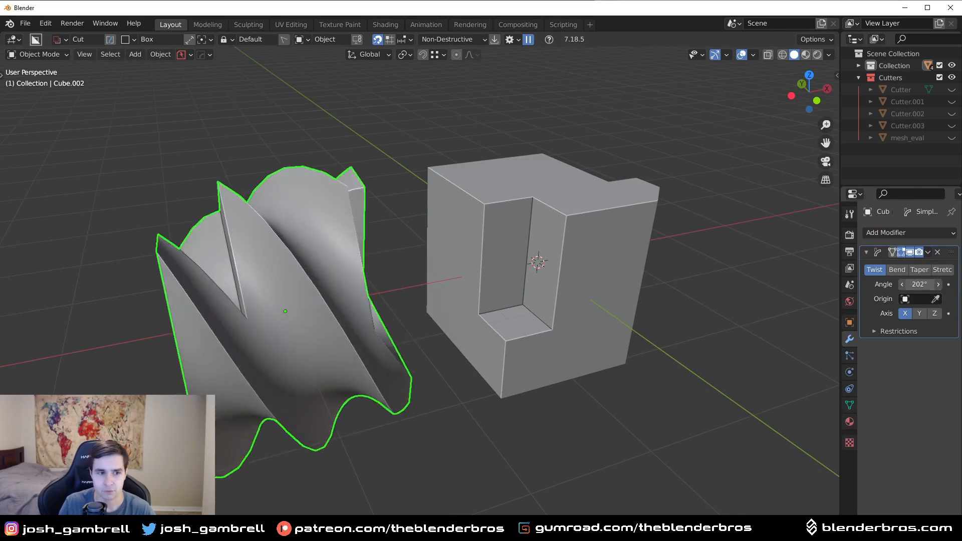
left_click(909, 233)
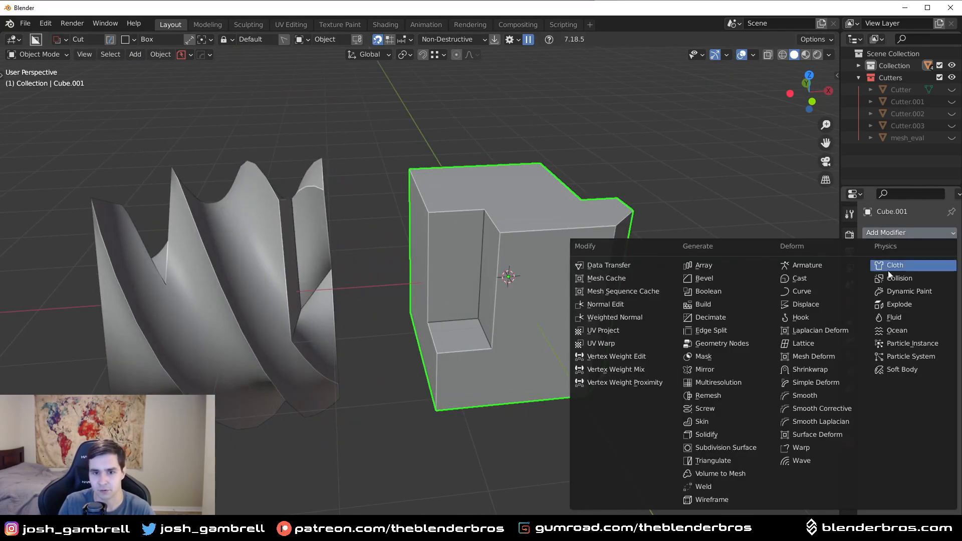
left_click(808, 368)
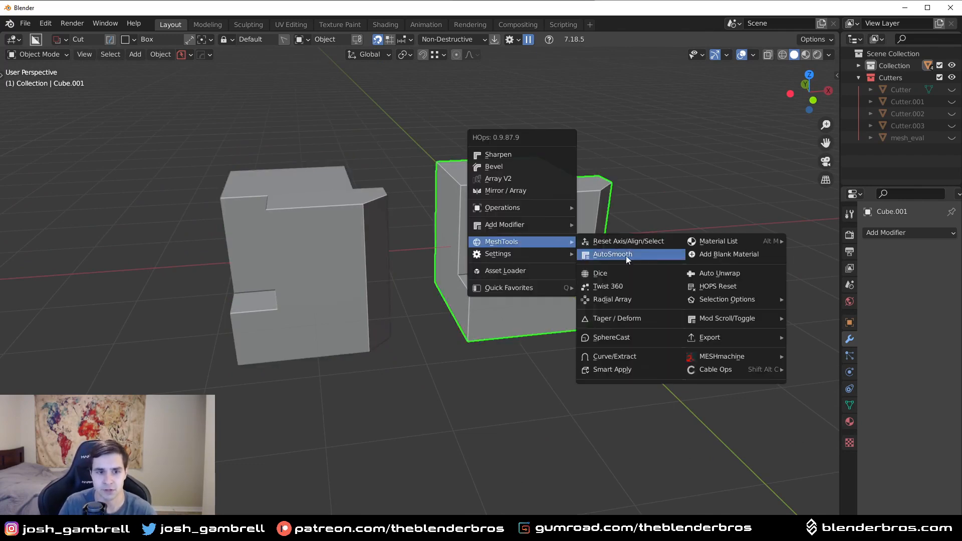
mouse_move(600, 273)
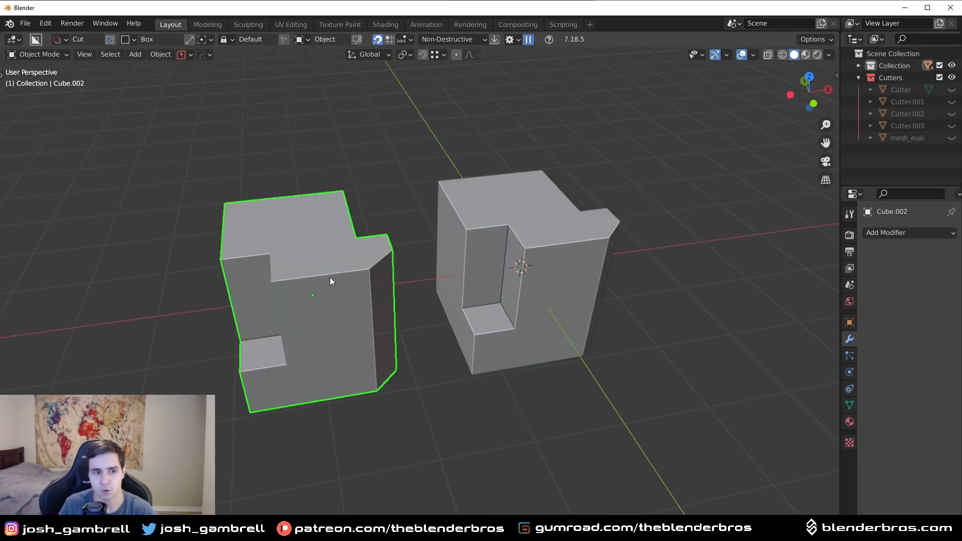
Step: Inspect Cube.002's quad grid mesh in Edit Mode, then return to Object Mode
key("Tab")
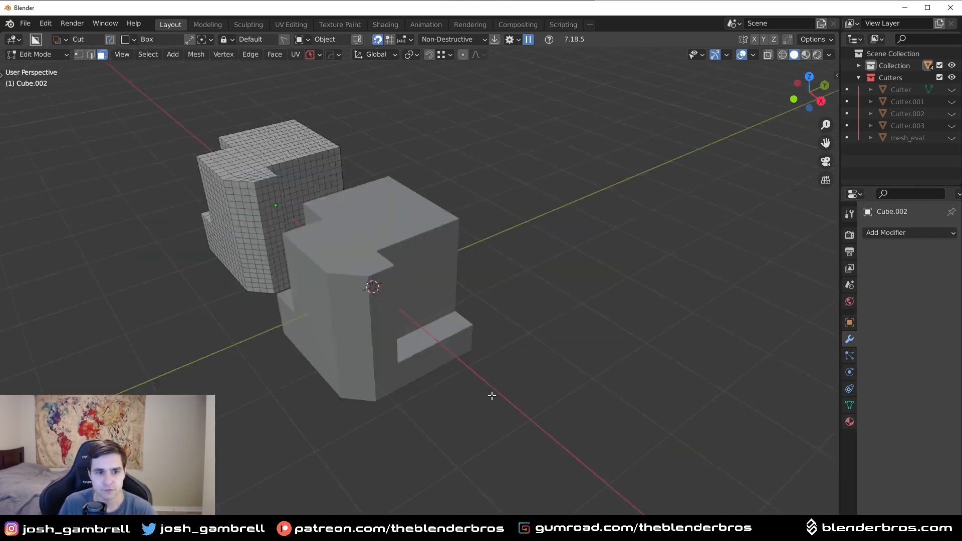
key("Tab")
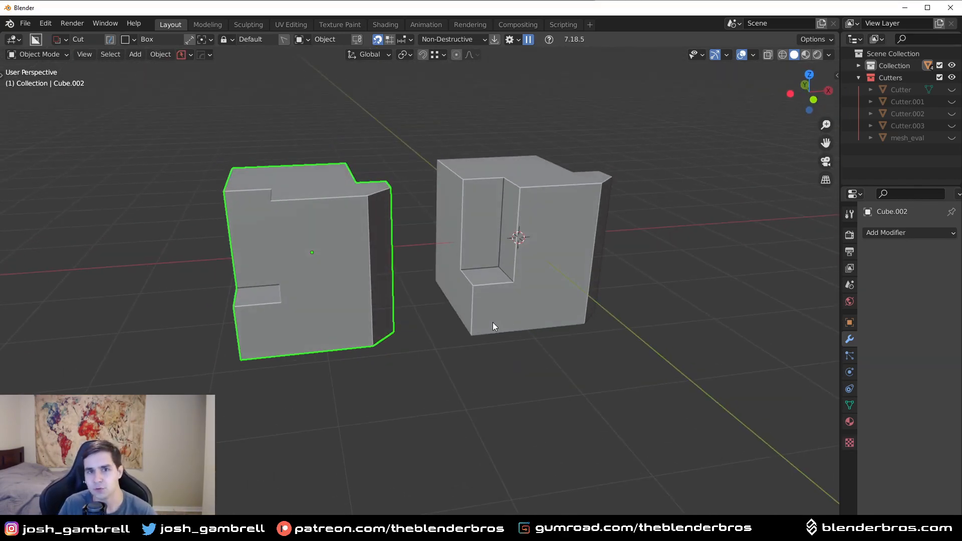
mouse_move(507, 319)
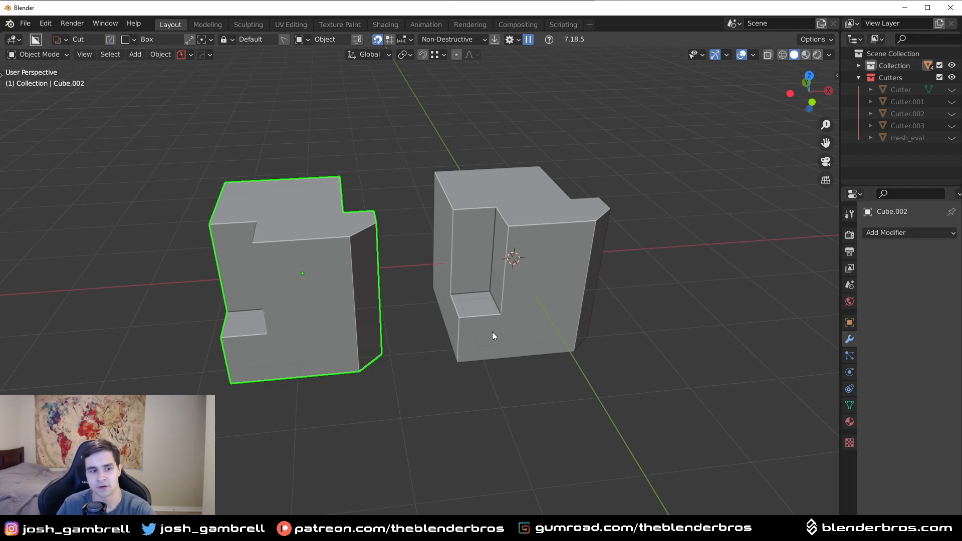
mouse_move(353, 305)
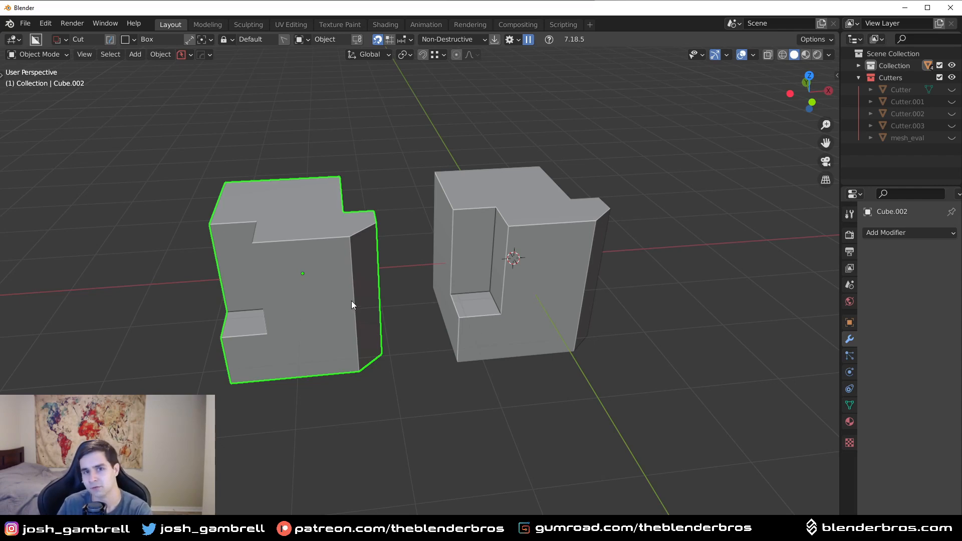
mouse_move(590, 290)
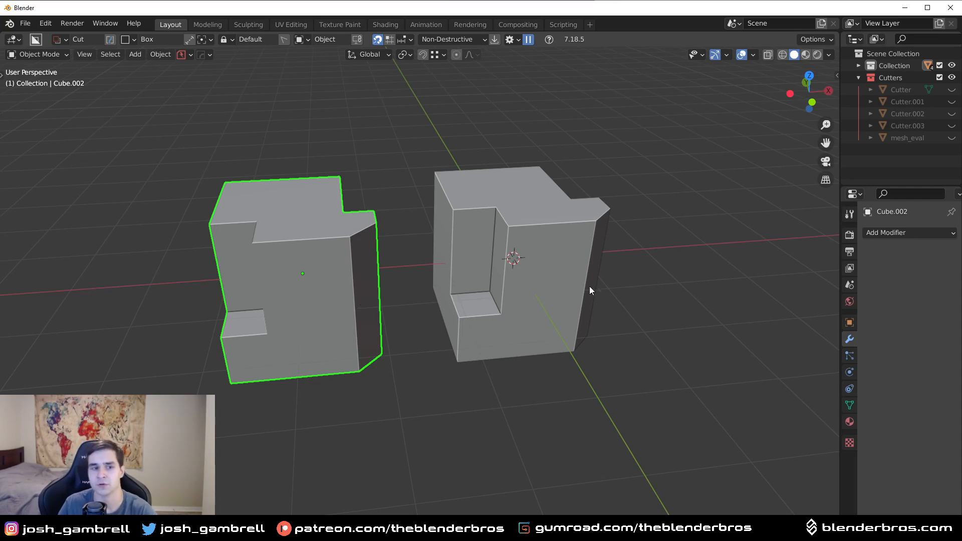
Step: Dice Cube.001 into evenly spaced loop cuts via HOps MeshTools, then orbit to front view
left_click(521, 257)
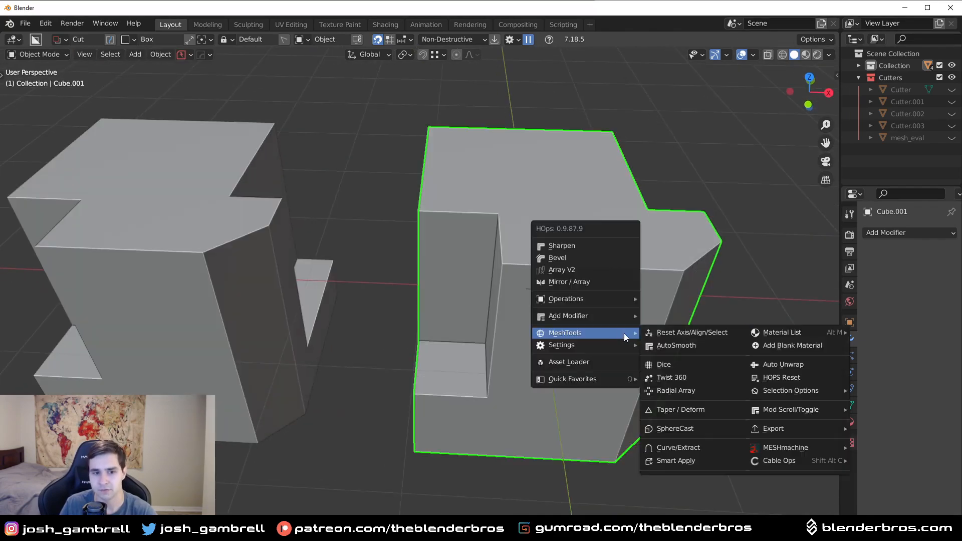
mouse_move(664, 364)
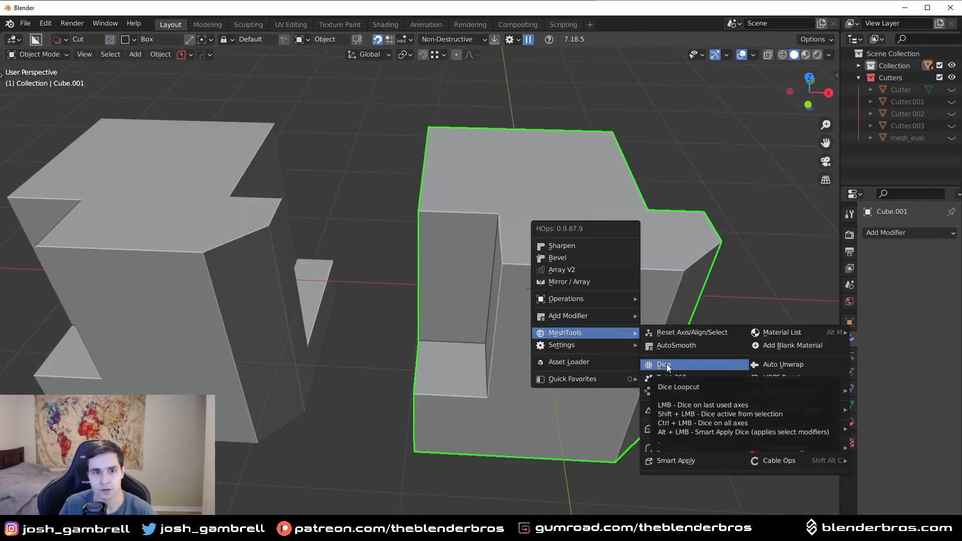
left_click(663, 364)
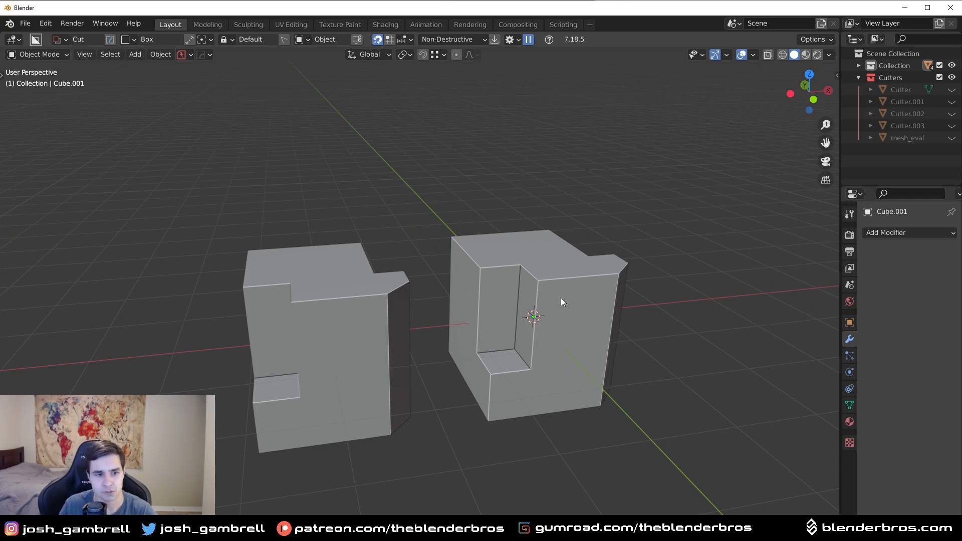
mouse_move(568, 316)
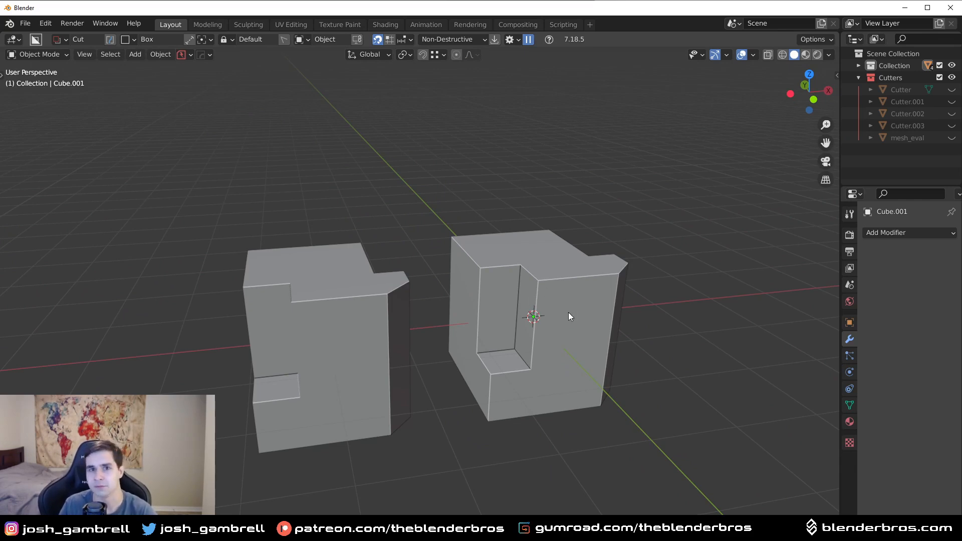
left_click_drag(527, 307, 552, 282)
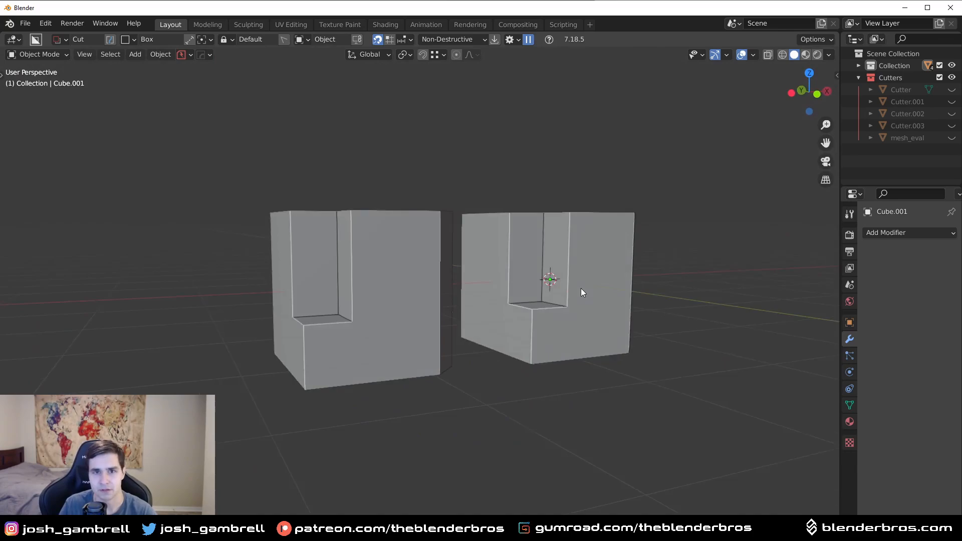